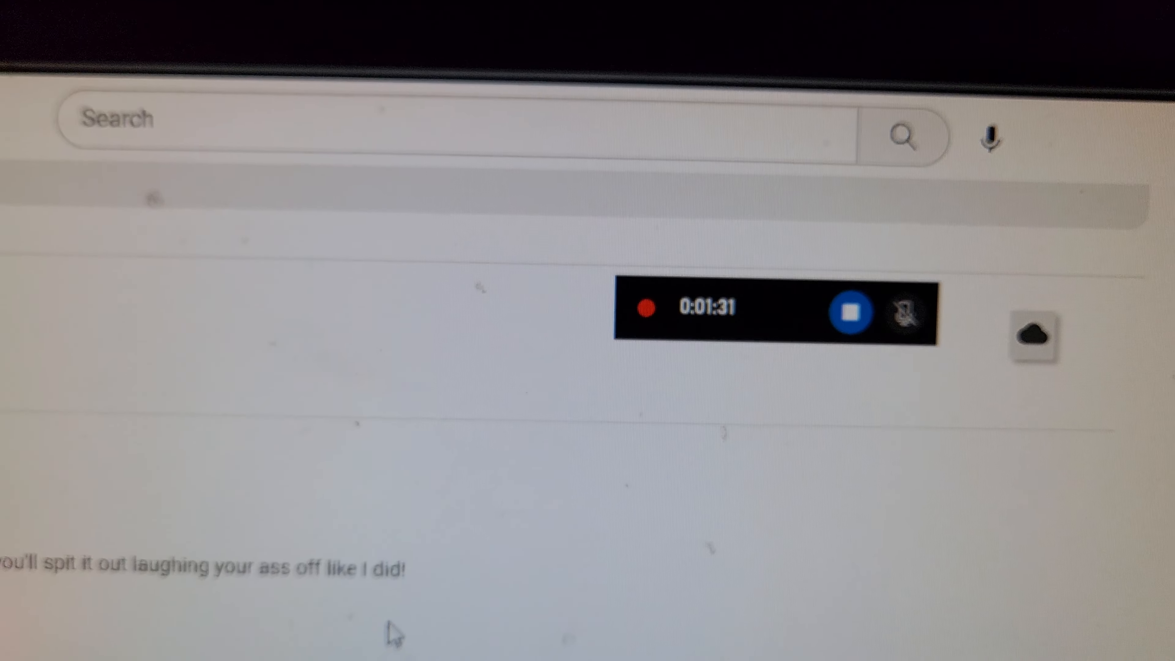
Bring up the menu on the barbed-wire-fence comment to reach its Edit option.
right_click(345, 473)
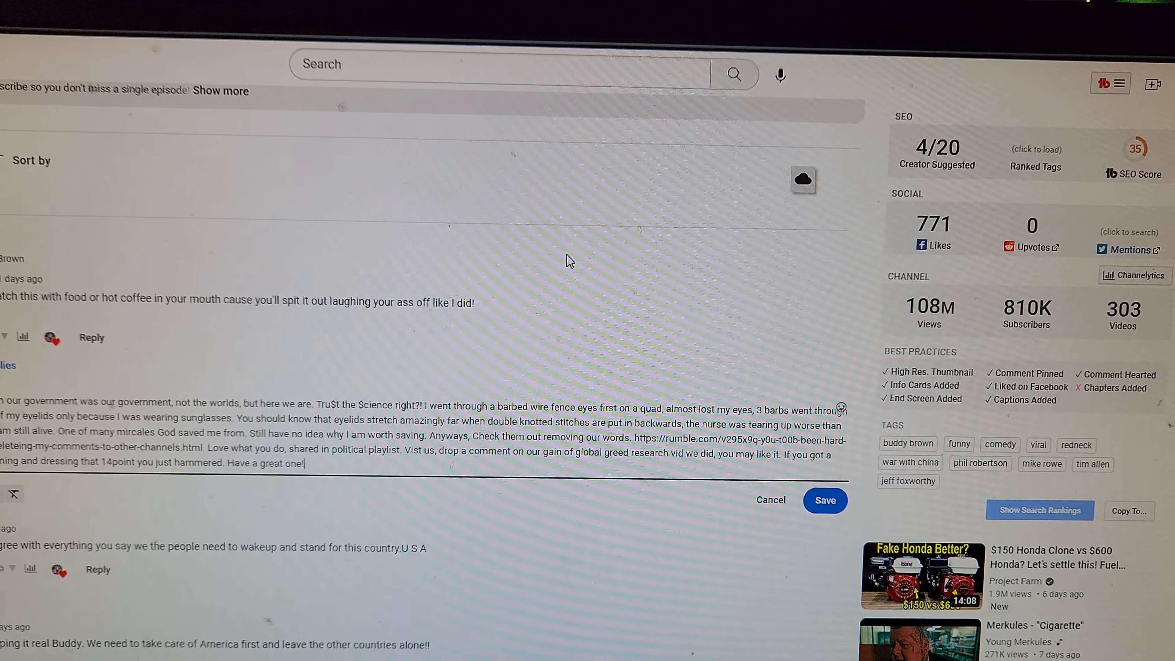
scroll("down", 3)
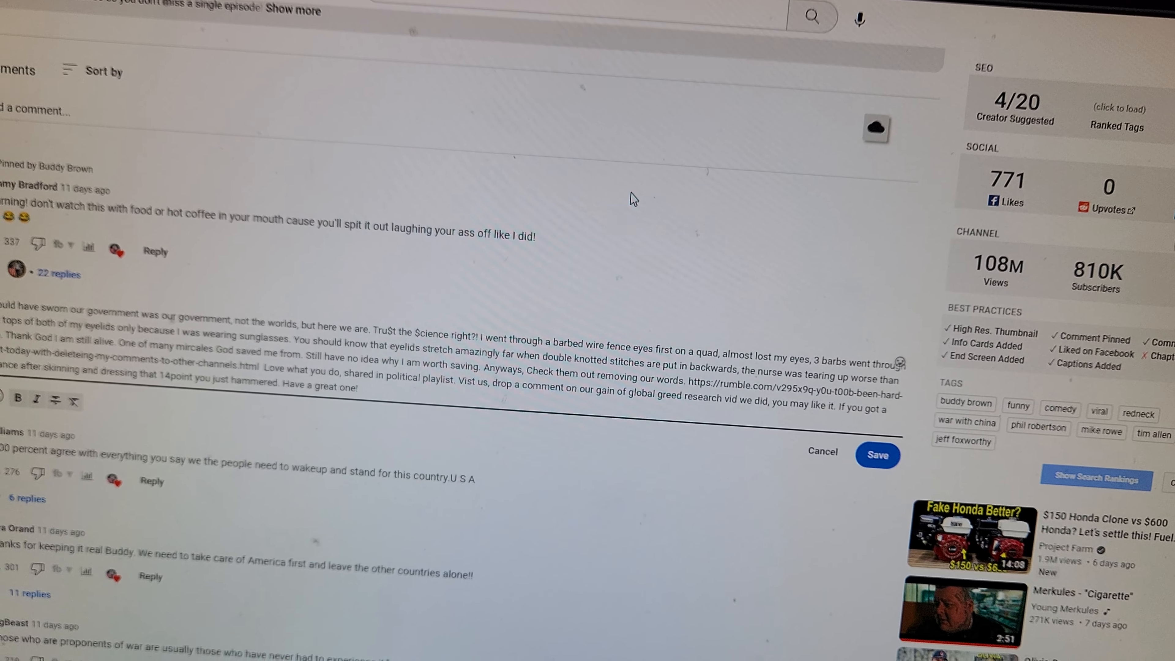
scroll("down", 3)
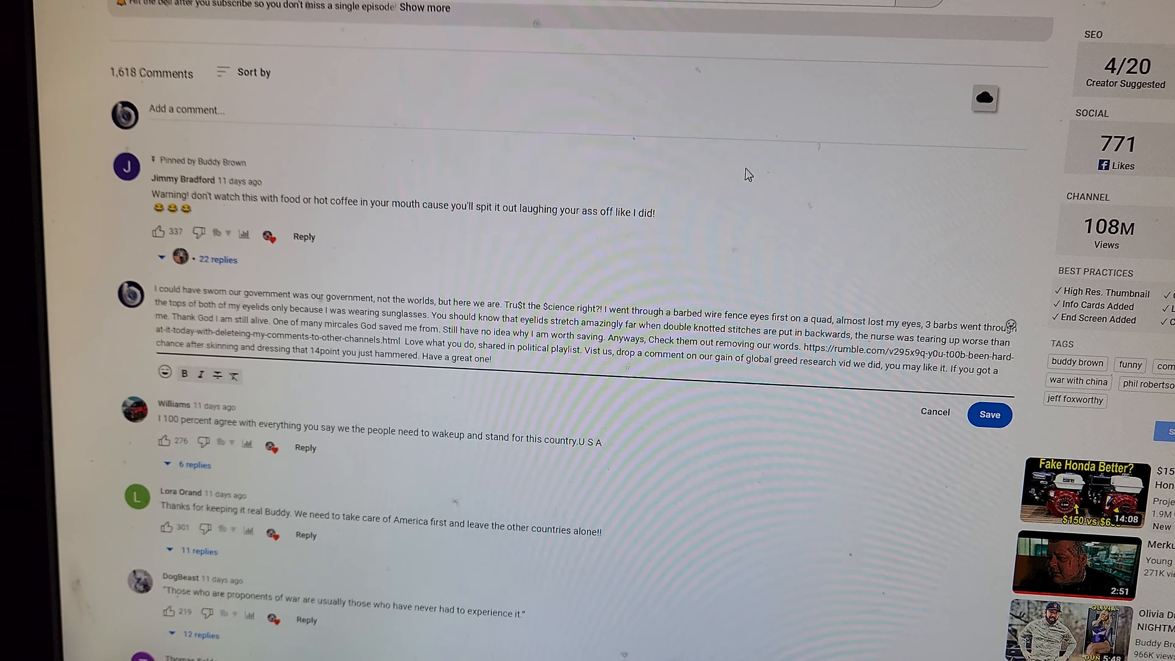